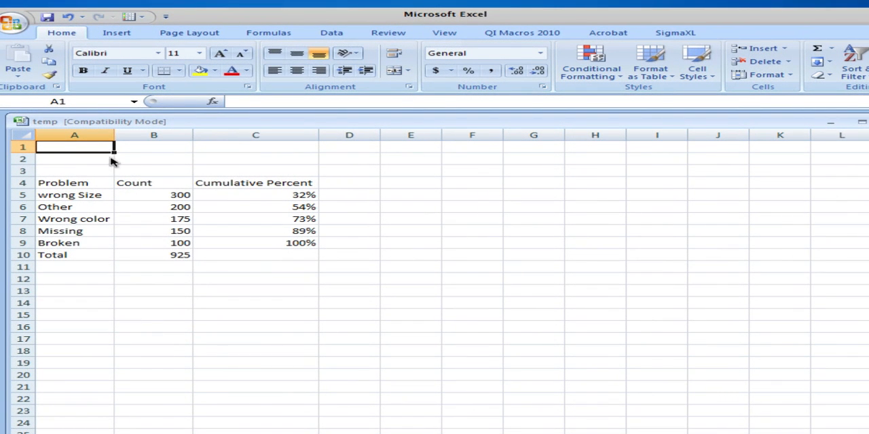
mouse_move(60, 185)
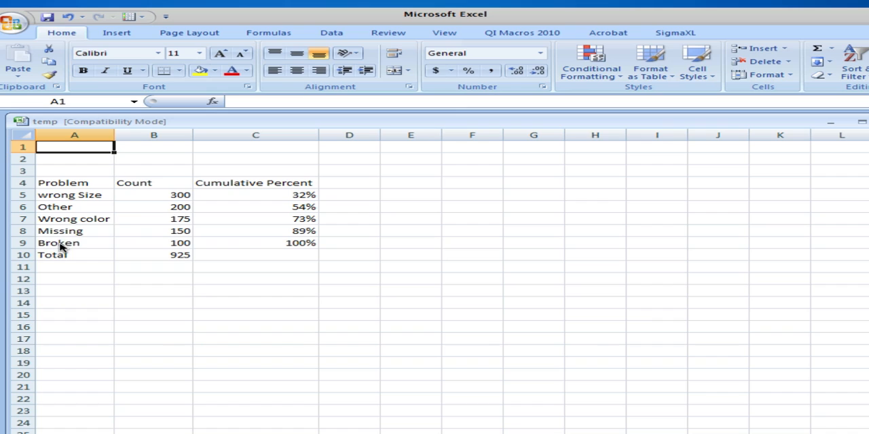
mouse_move(170, 239)
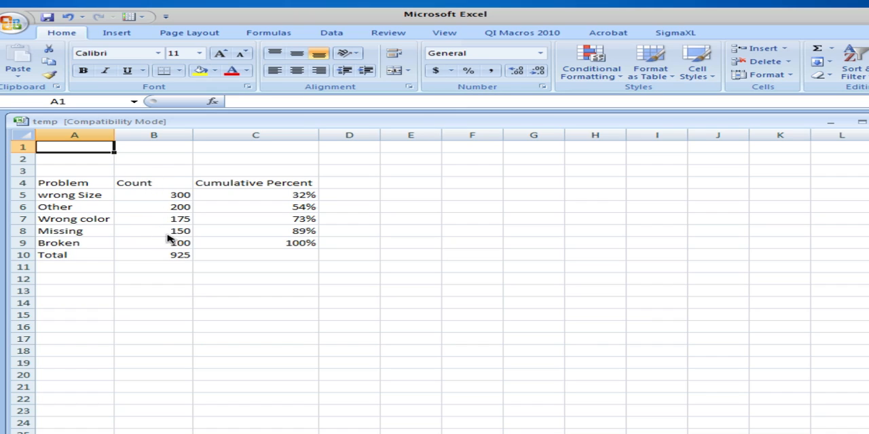
mouse_move(346, 35)
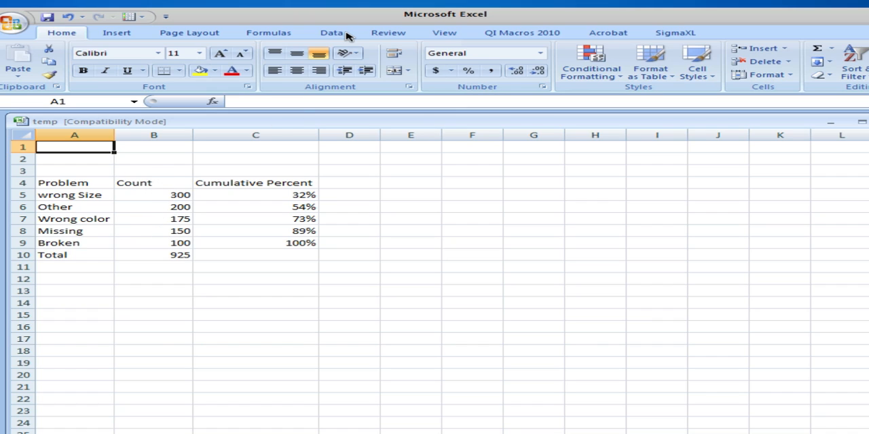
mouse_move(162, 197)
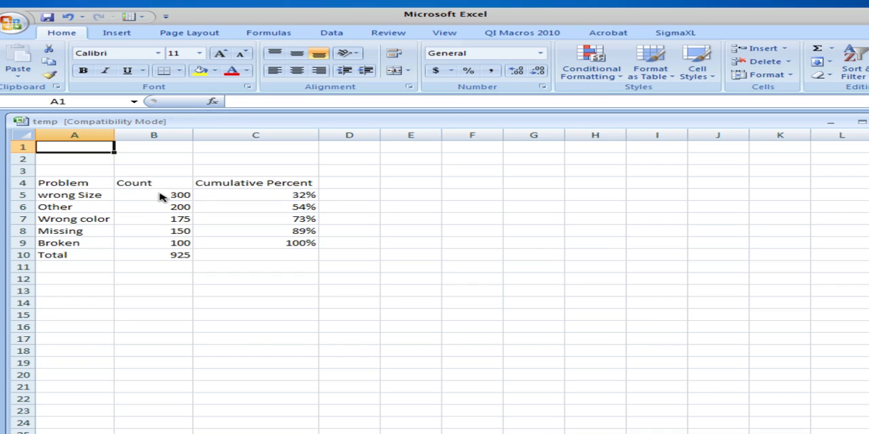
mouse_move(133, 257)
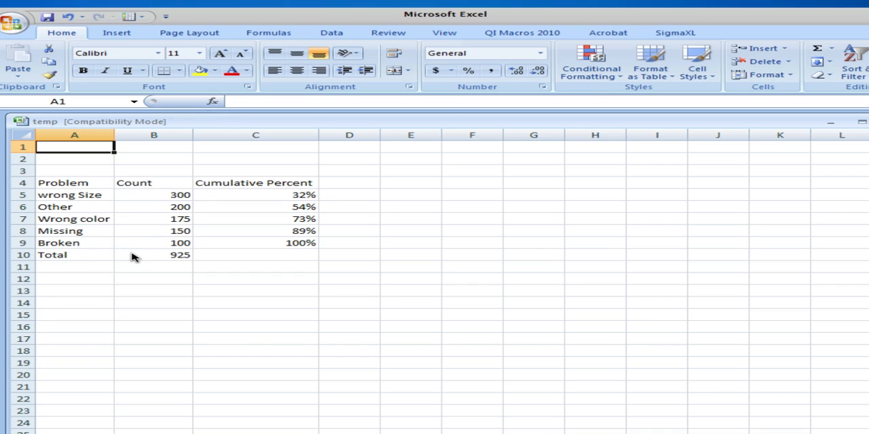
mouse_move(238, 181)
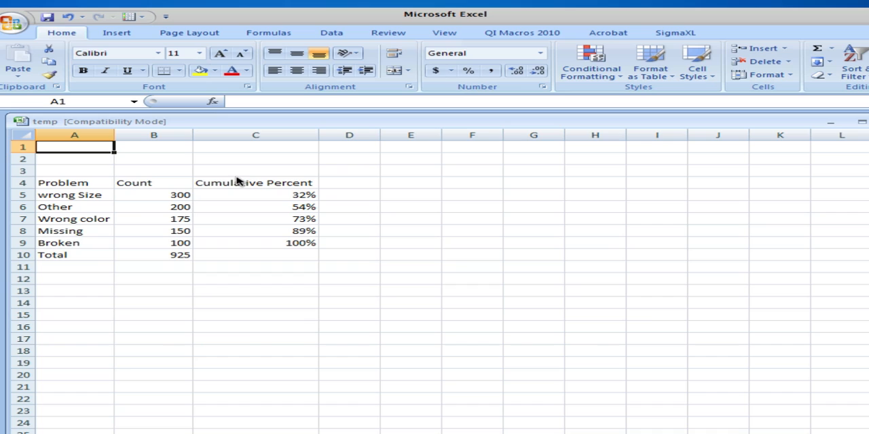
mouse_move(257, 199)
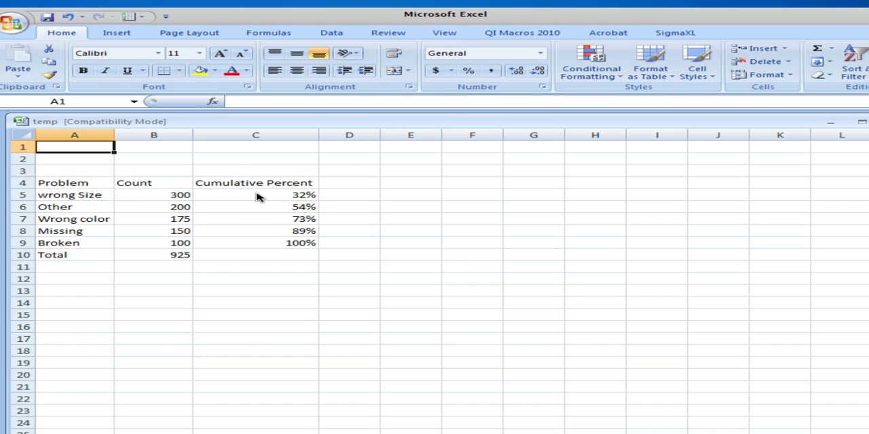
mouse_move(148, 197)
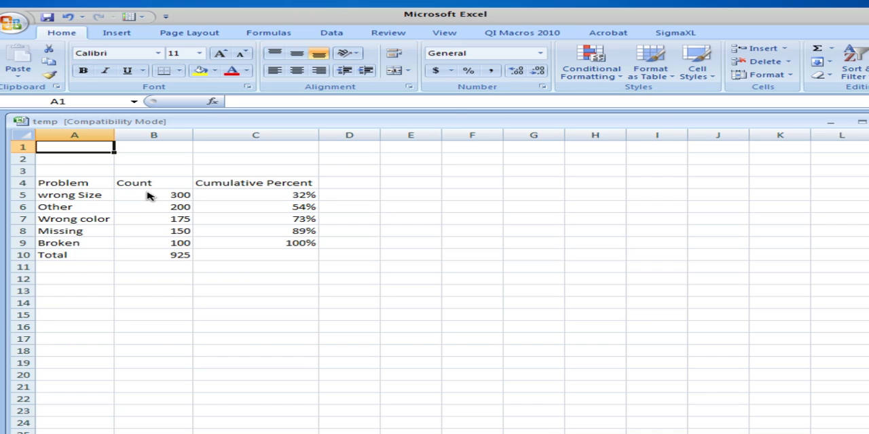
mouse_move(275, 205)
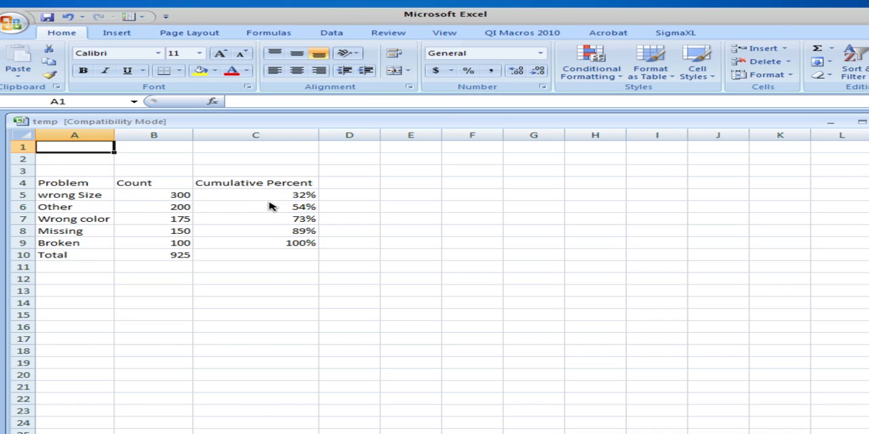
mouse_move(250, 223)
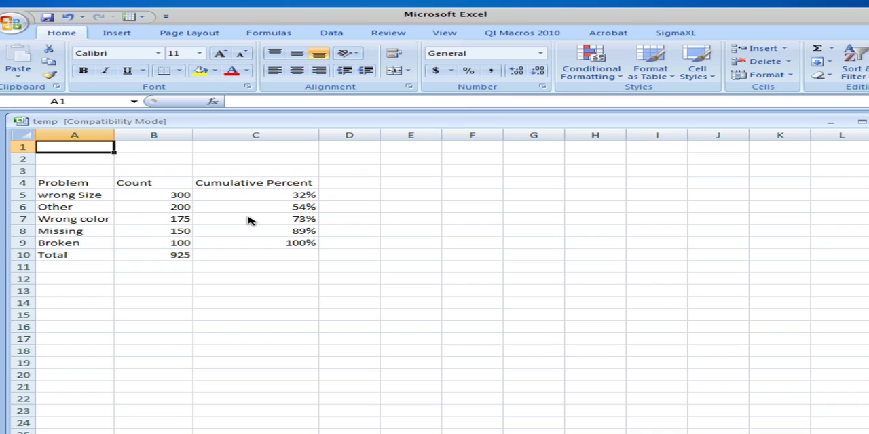
mouse_move(266, 209)
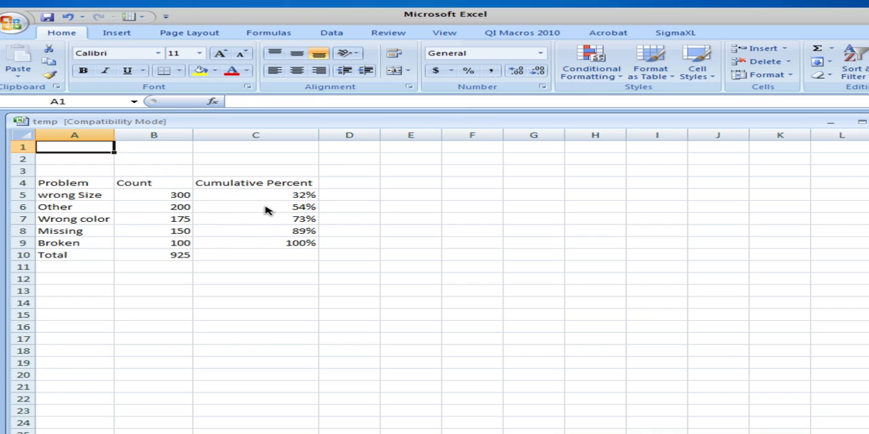
Select the problem table A4:C9 and bring up the column chart types from Insert
left_click(255, 207)
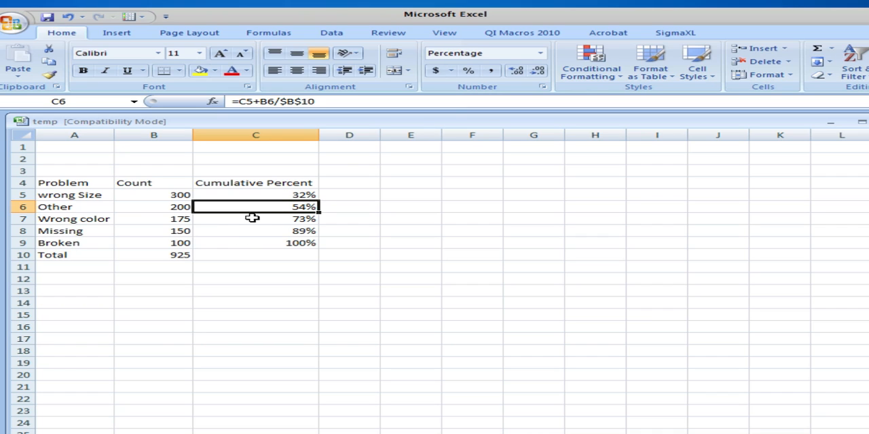
mouse_move(288, 196)
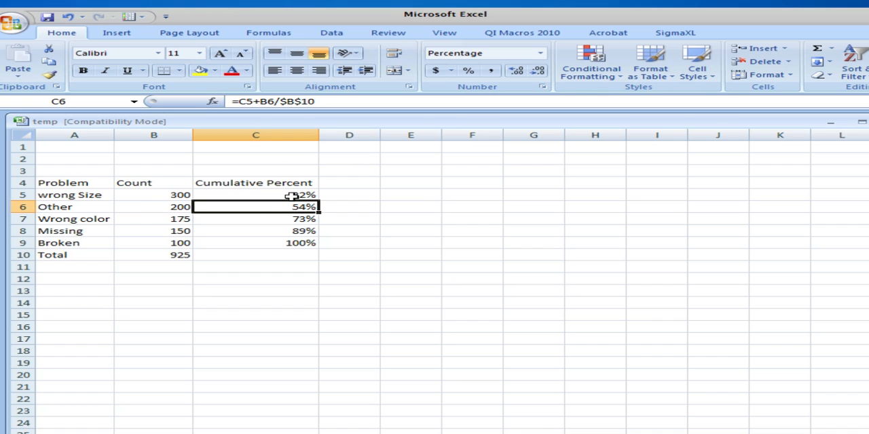
mouse_move(177, 206)
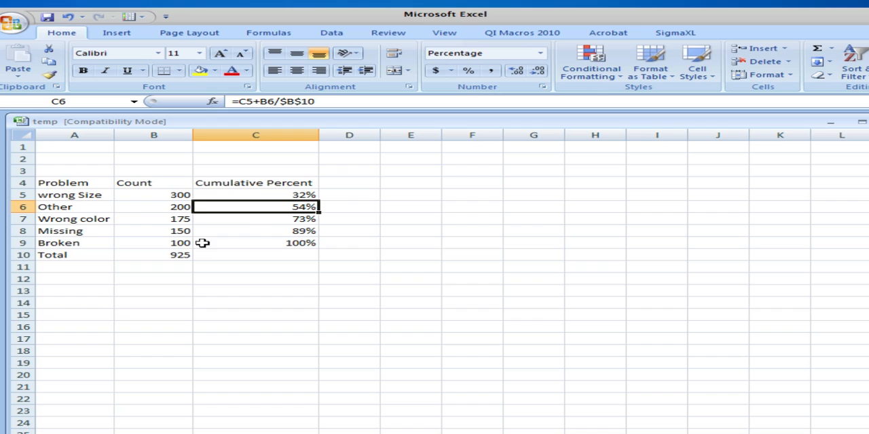
left_click(62, 182)
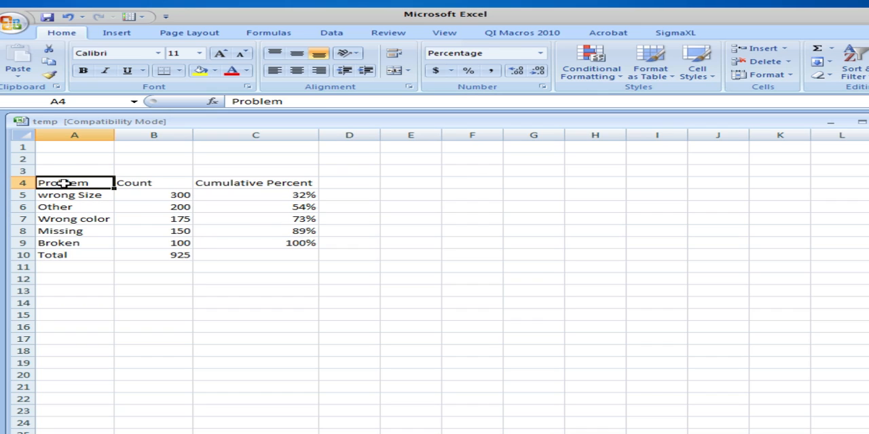
left_click_drag(63, 182, 180, 231)
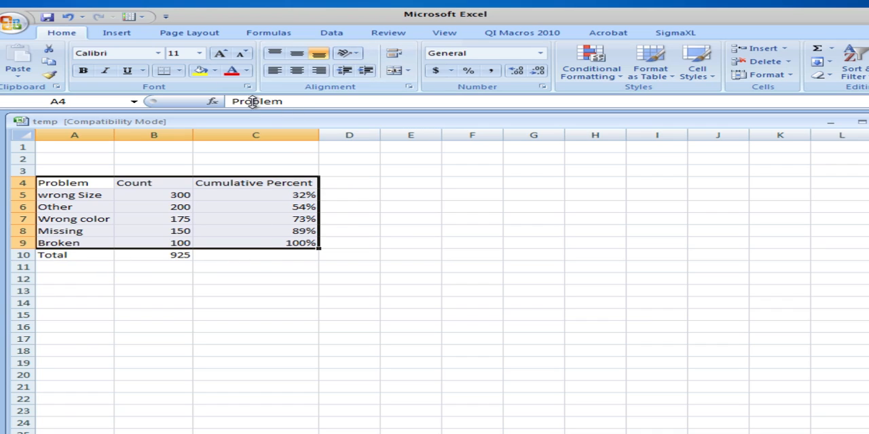
left_click(116, 32)
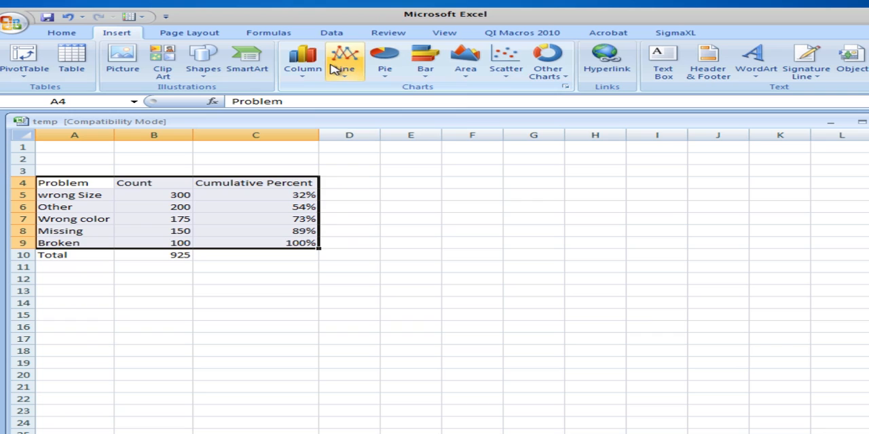
left_click(303, 61)
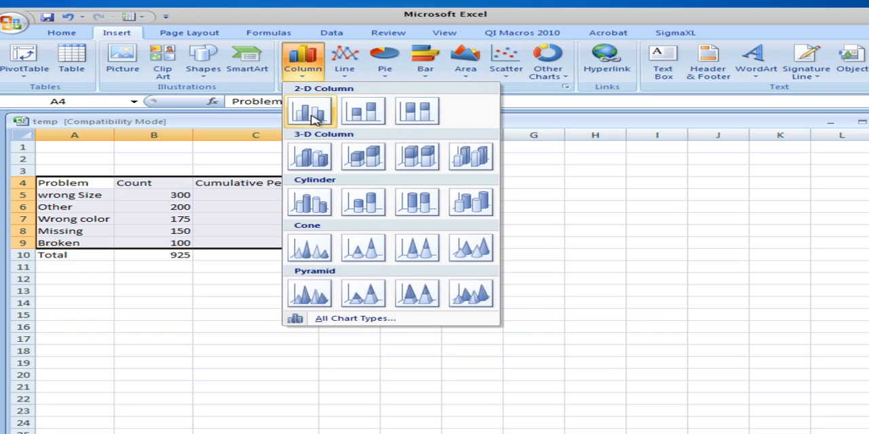
Insert a 2-D clustered column chart of Count and Cumulative Percent per problem
left_click(310, 110)
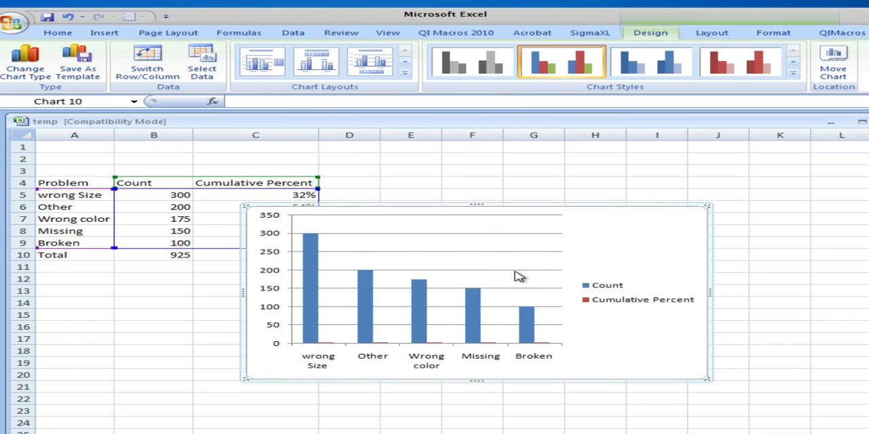
mouse_move(516, 271)
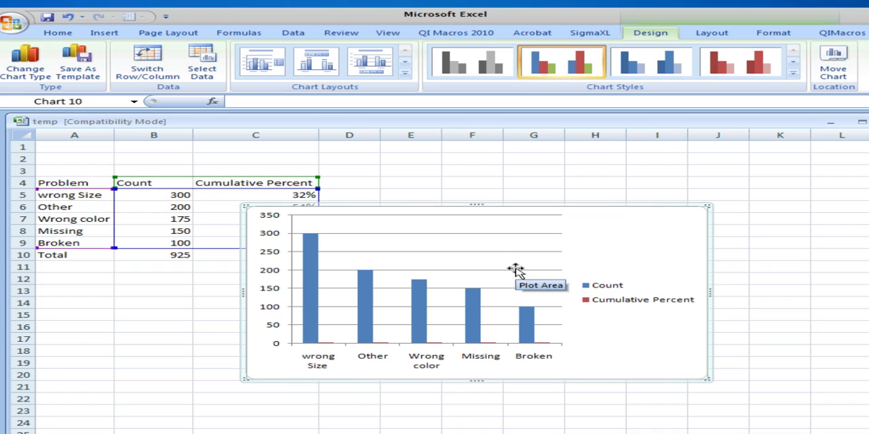
mouse_move(581, 301)
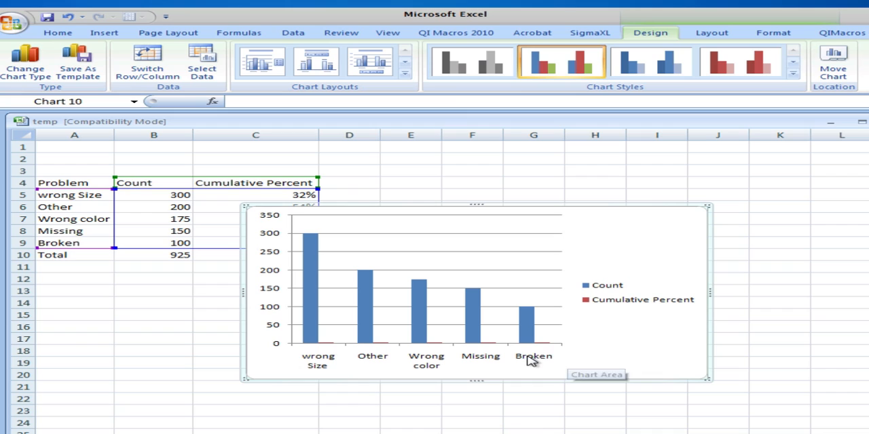
mouse_move(574, 336)
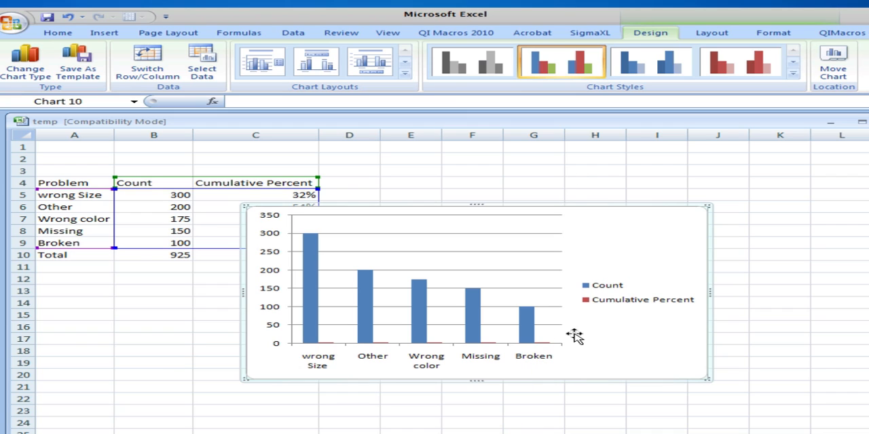
mouse_move(274, 222)
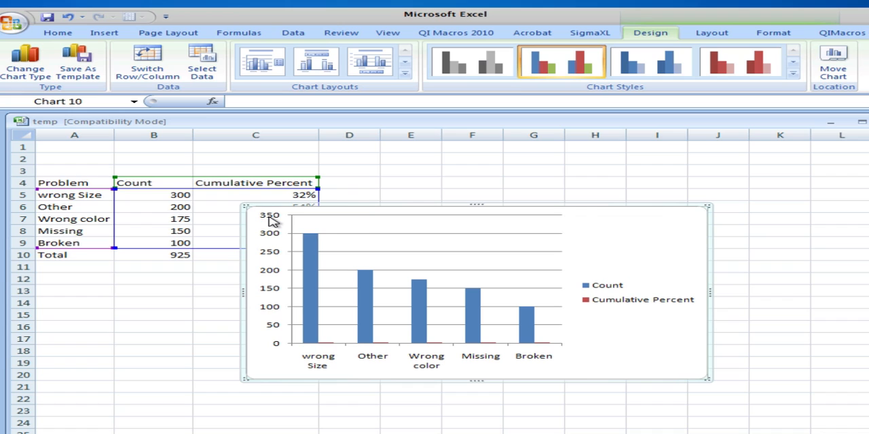
mouse_move(285, 230)
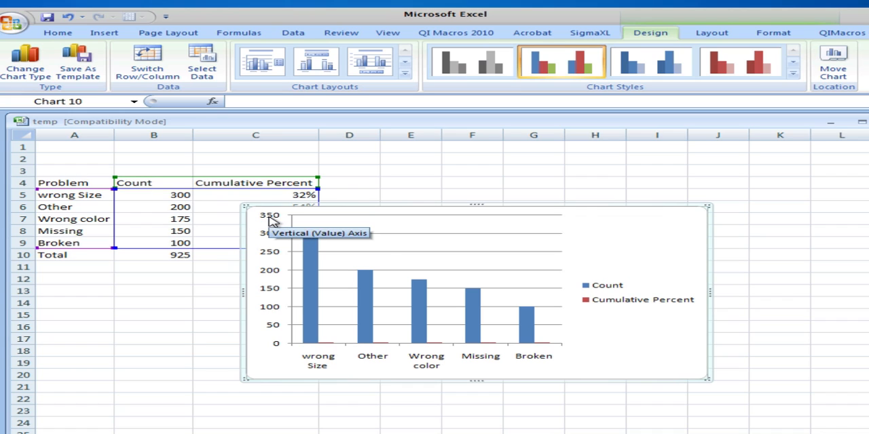
mouse_move(630, 303)
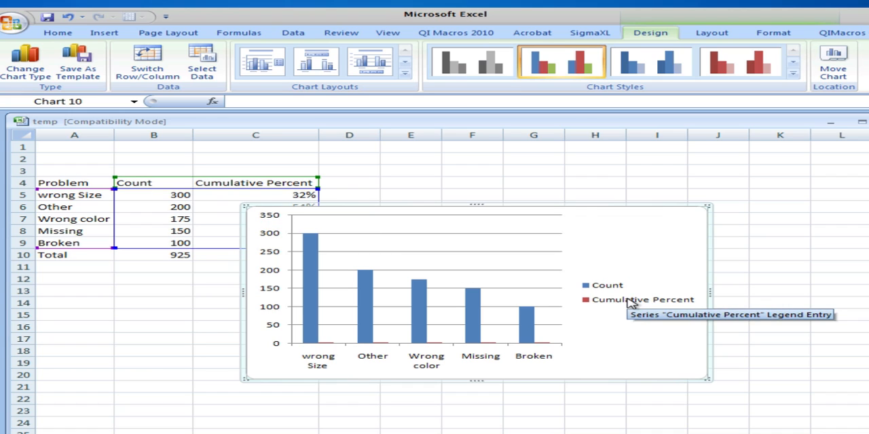
Plot the Cumulative Percent series on a secondary axis via Format Data Series
left_click(641, 298)
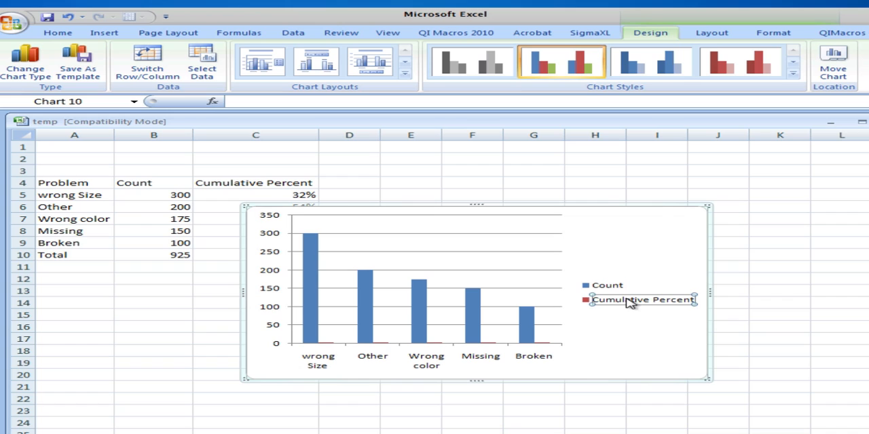
mouse_move(551, 348)
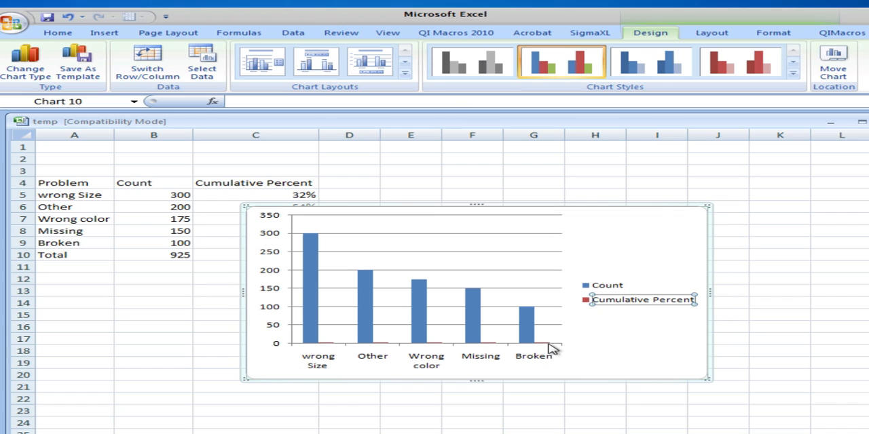
mouse_move(545, 346)
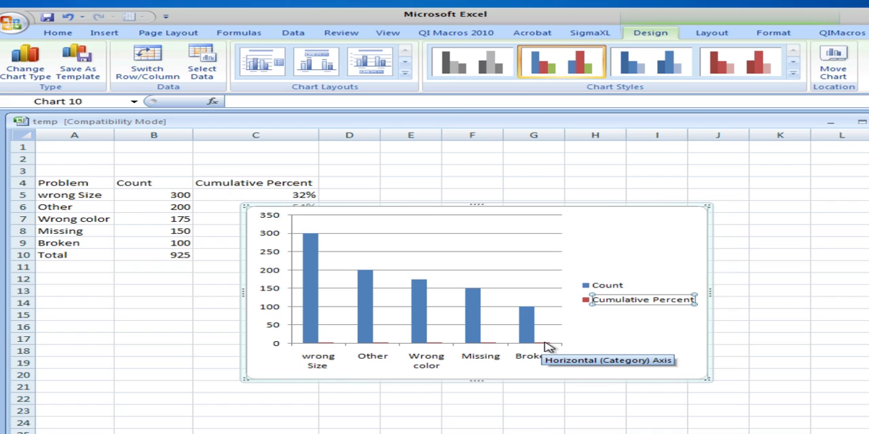
mouse_move(329, 241)
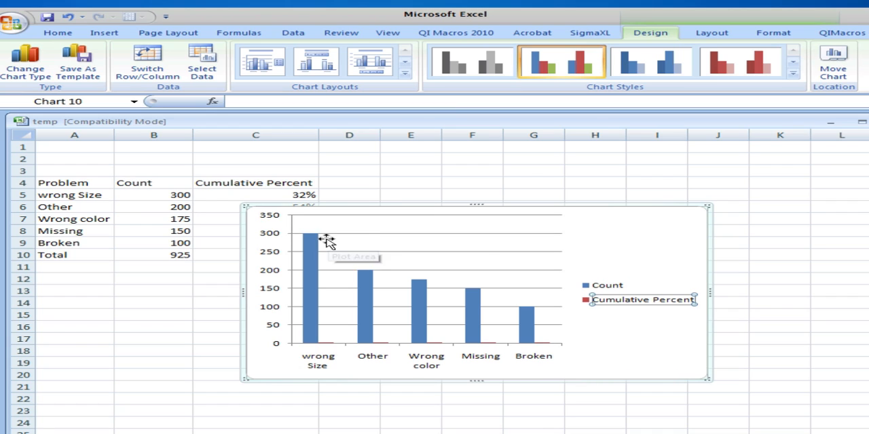
mouse_move(609, 301)
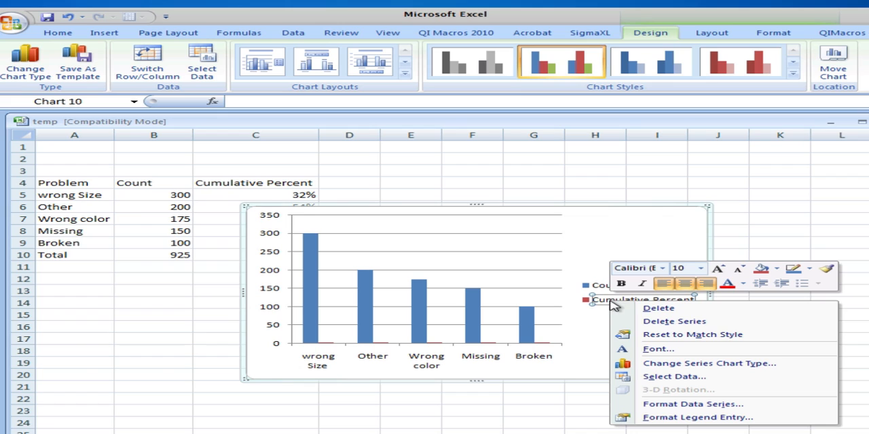
mouse_move(671, 346)
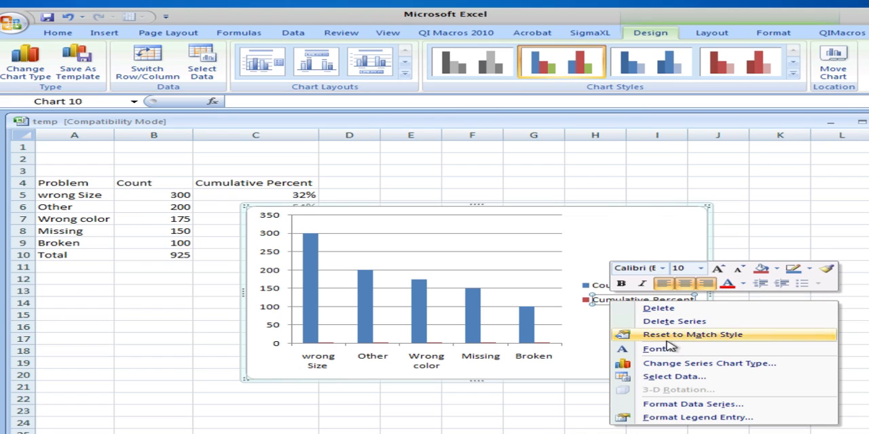
mouse_move(690, 403)
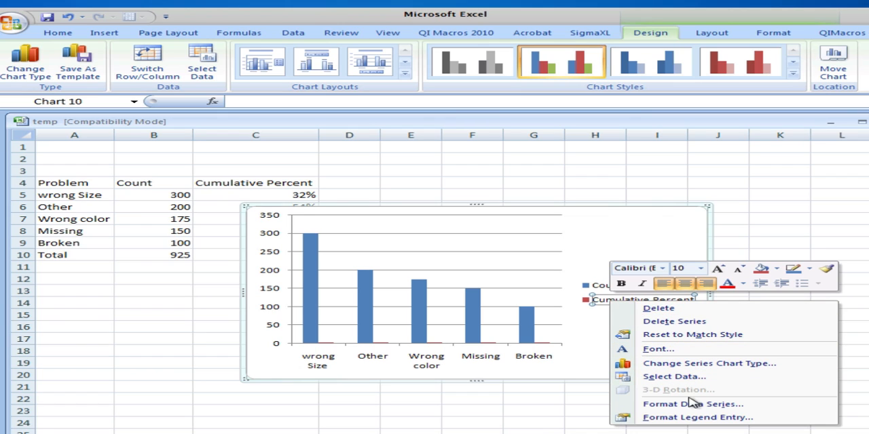
mouse_move(693, 404)
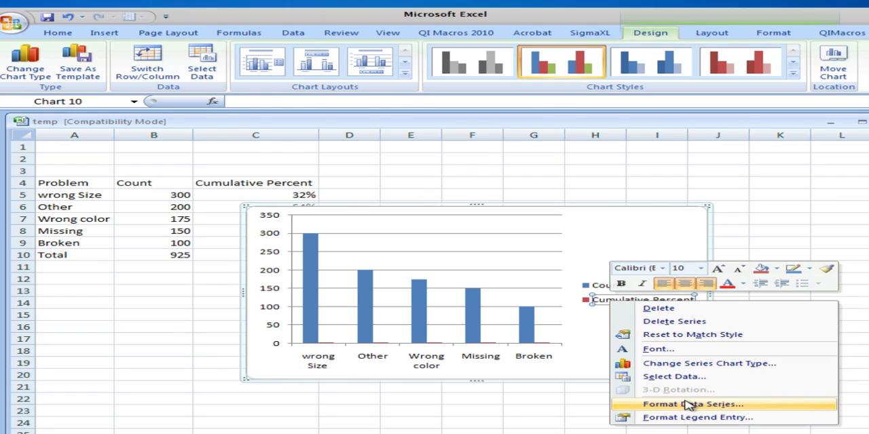
left_click(694, 405)
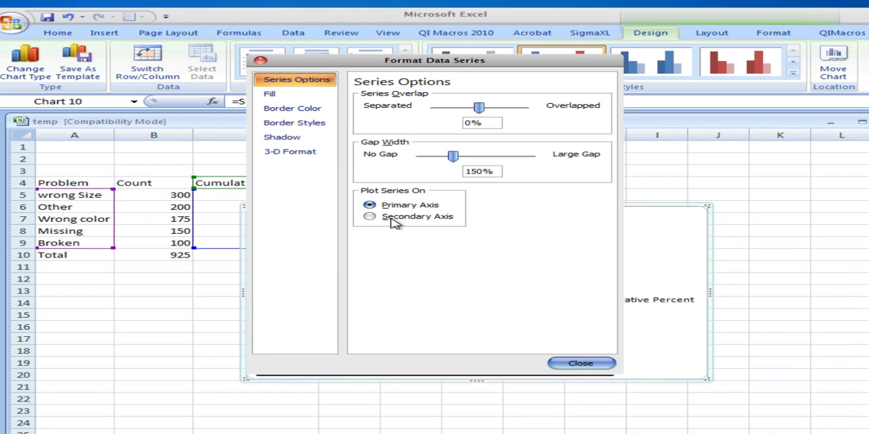
left_click(369, 217)
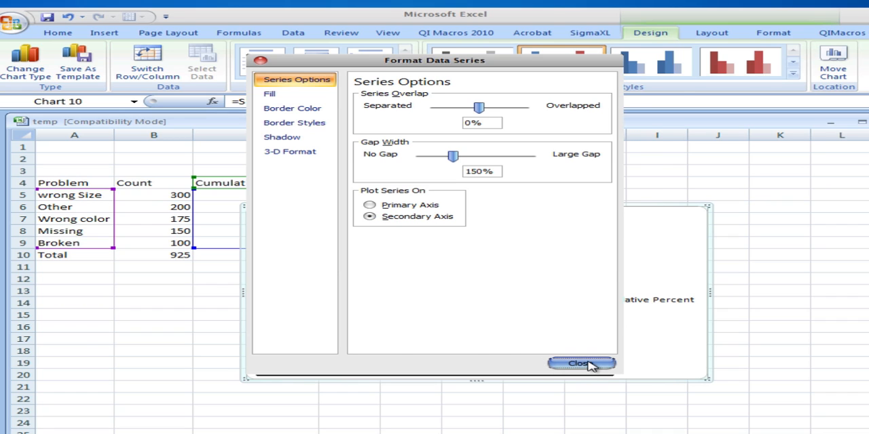
left_click(581, 363)
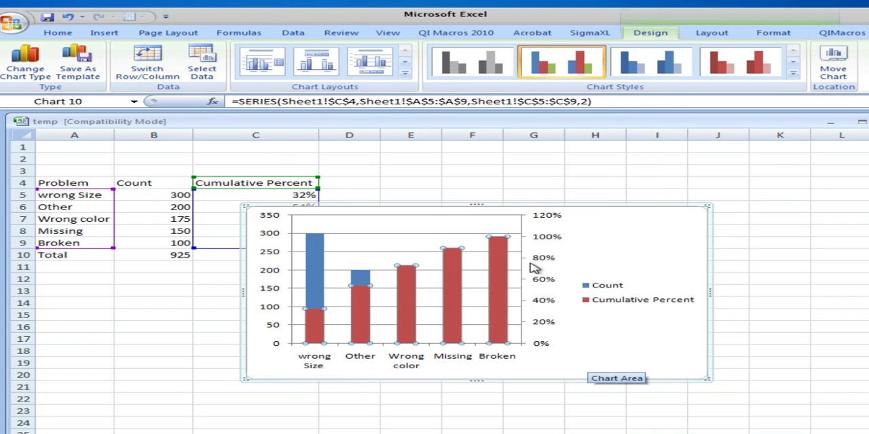
mouse_move(499, 256)
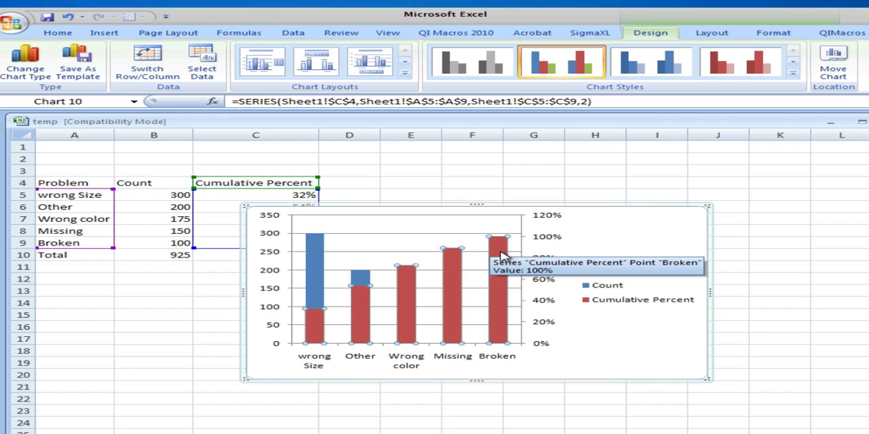
mouse_move(613, 299)
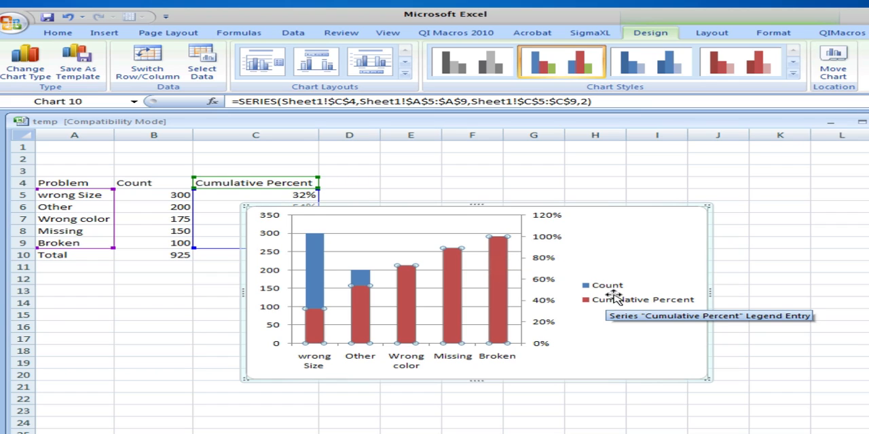
Change the Cumulative Percent series to a Line with Markers chart type
left_click(642, 298)
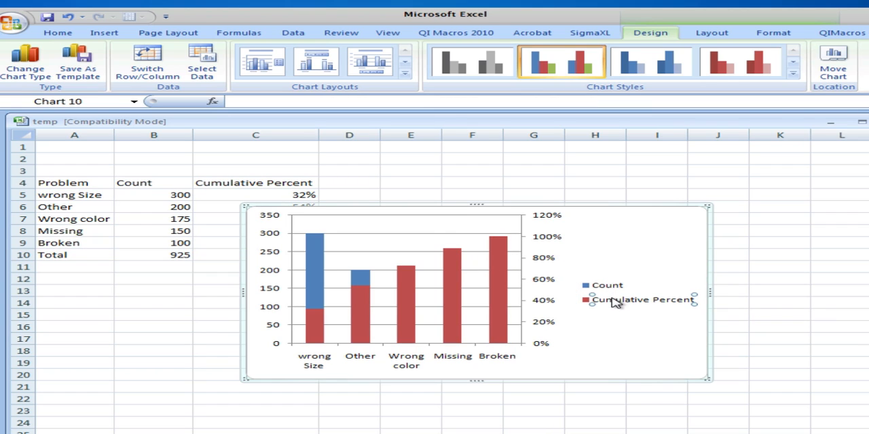
right_click(617, 300)
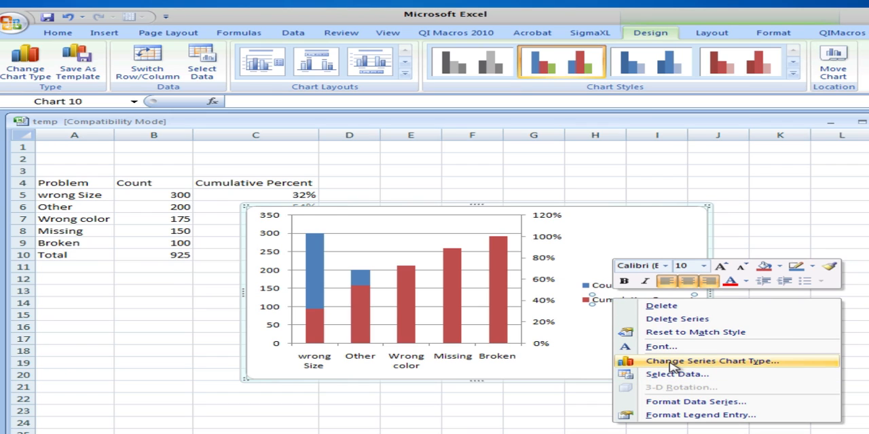
left_click(710, 361)
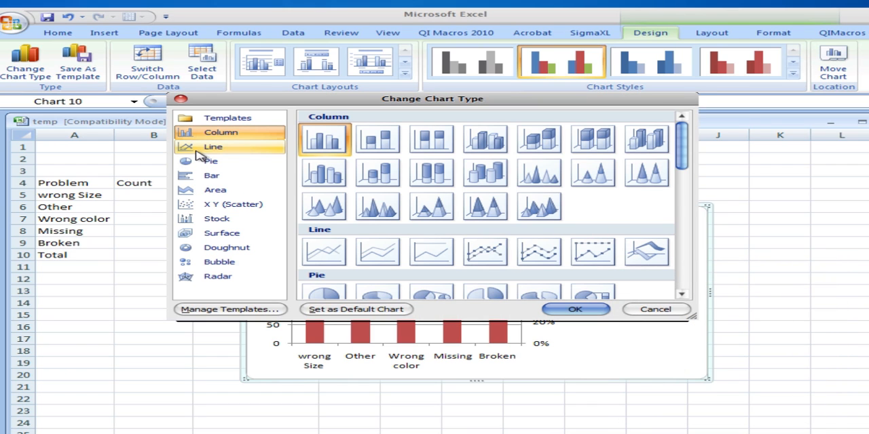
left_click(212, 146)
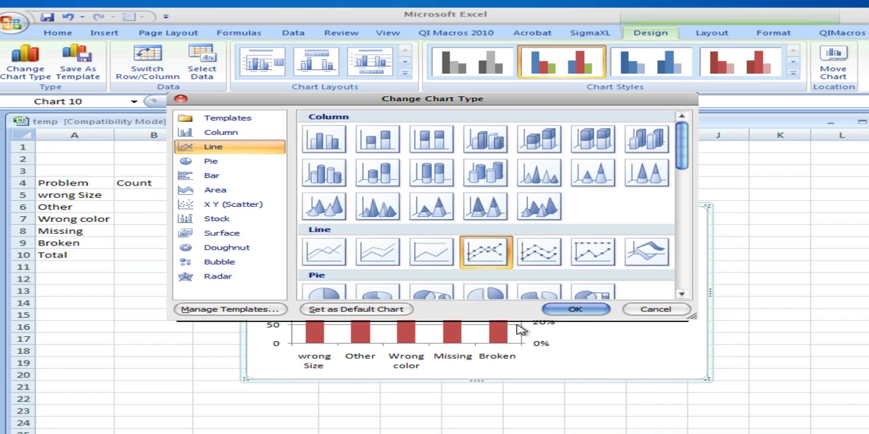
left_click(575, 309)
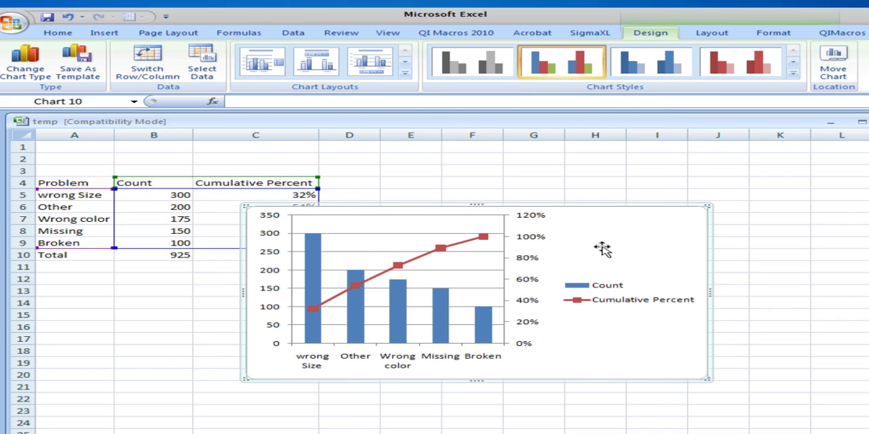
mouse_move(554, 247)
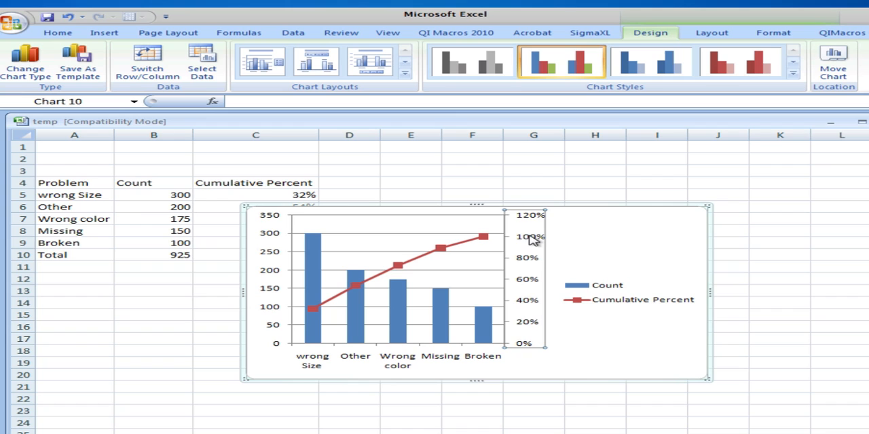
mouse_move(532, 350)
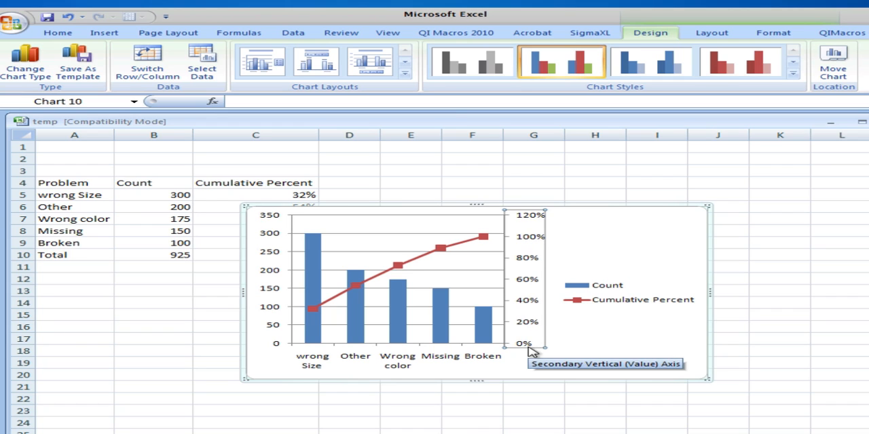
mouse_move(532, 241)
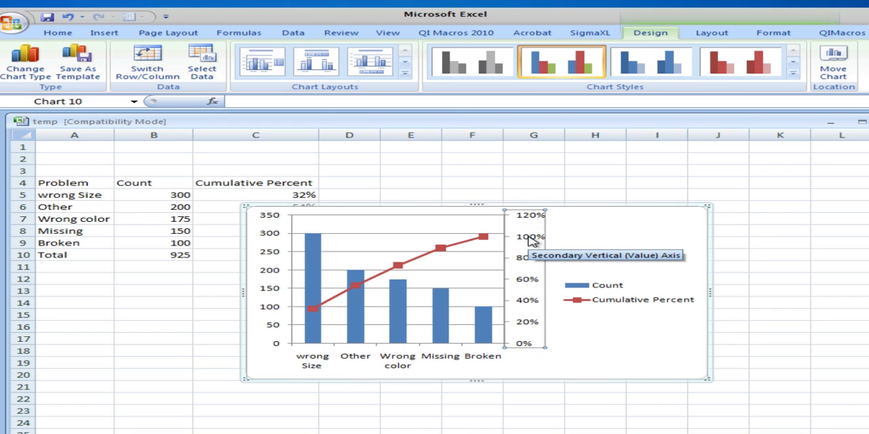
Fix the secondary percent axis at minimum 0, maximum 1 (0–100%)
right_click(532, 239)
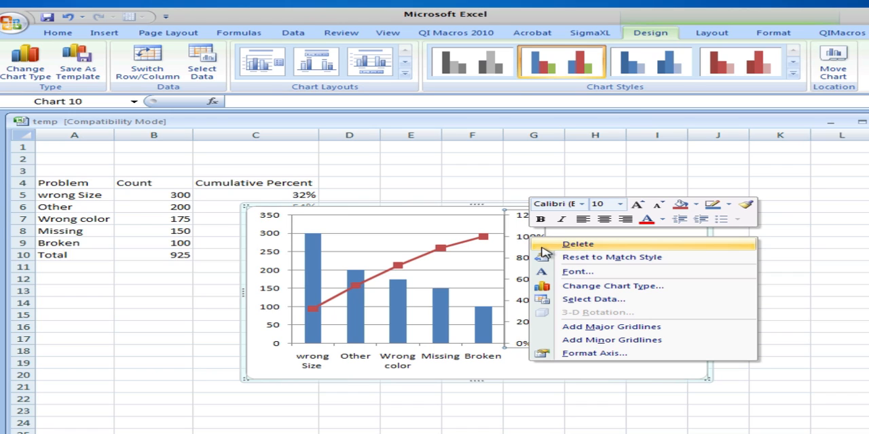
mouse_move(595, 356)
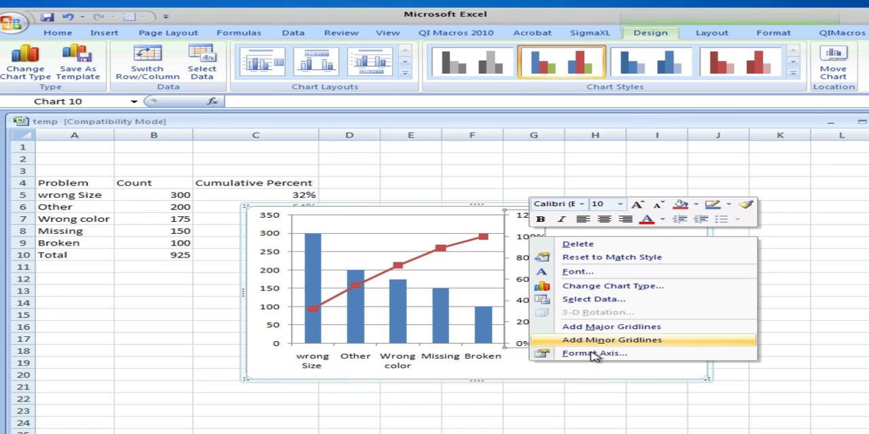
left_click(593, 353)
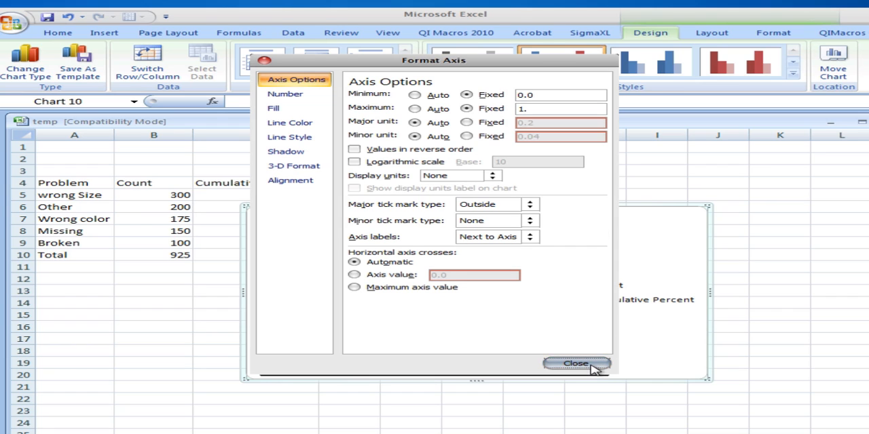
left_click(575, 364)
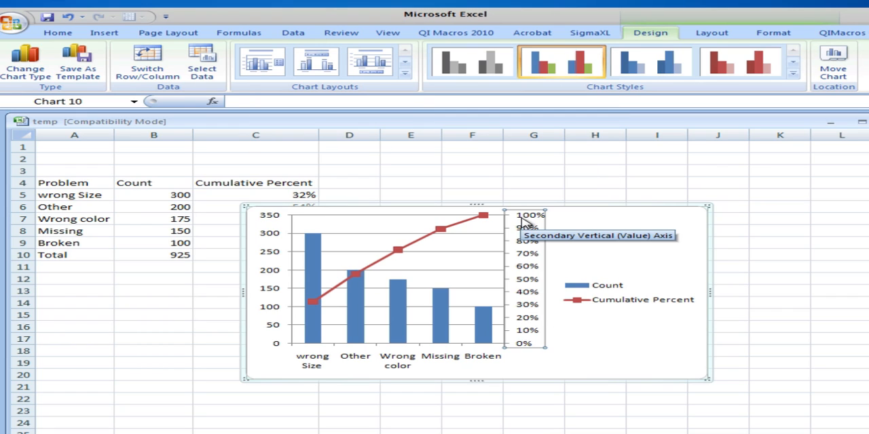
mouse_move(263, 237)
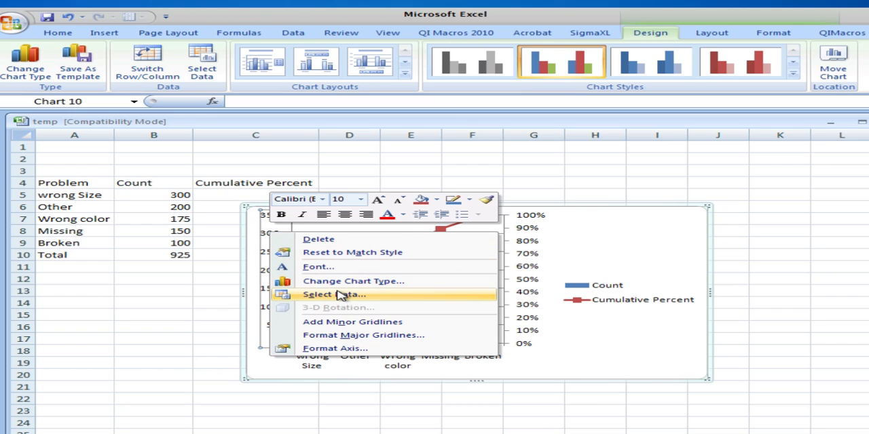
mouse_move(346, 347)
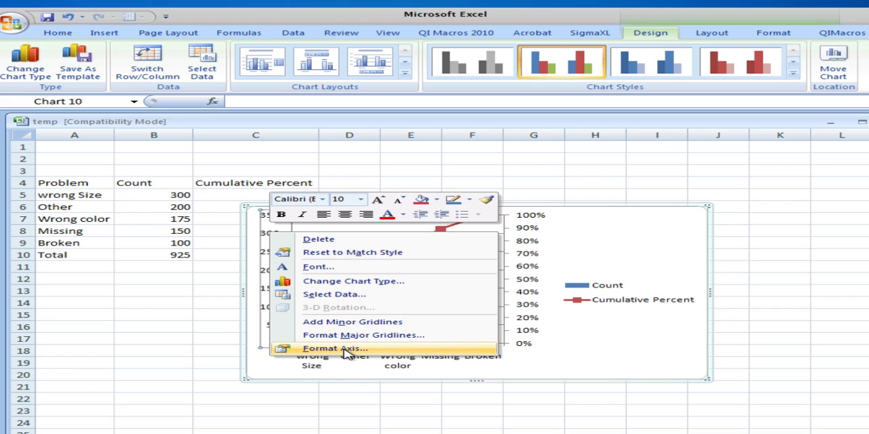
Fix the primary Count axis maximum at 925.0
left_click(334, 347)
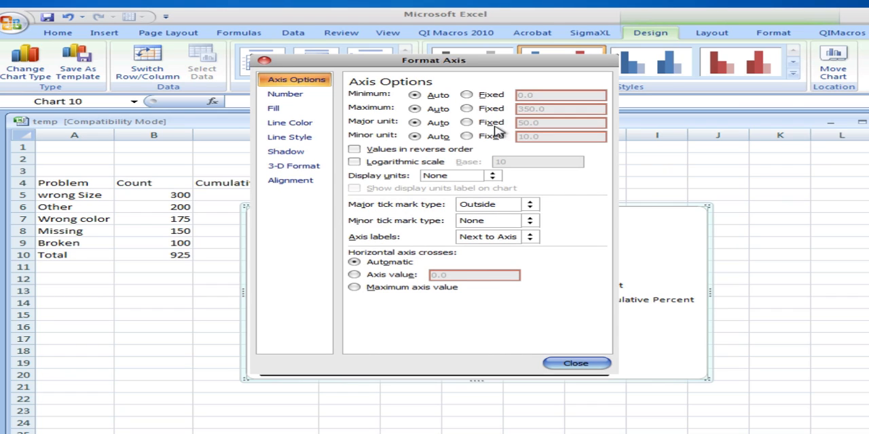
left_click(467, 95)
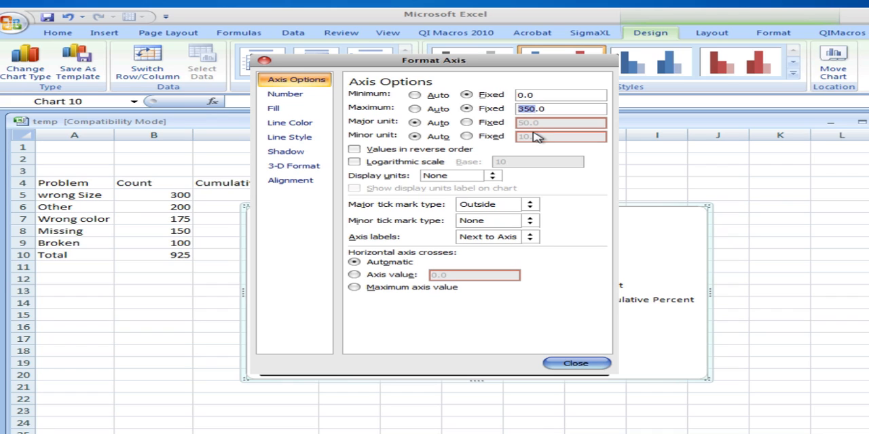
type("925.0")
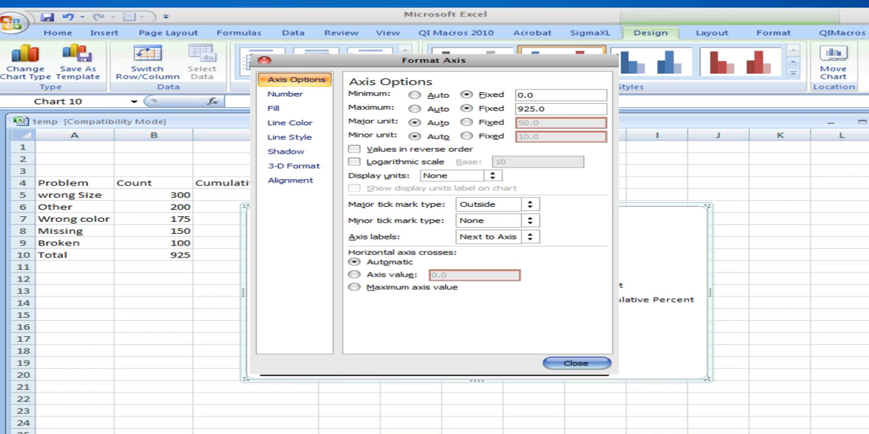
left_click(575, 364)
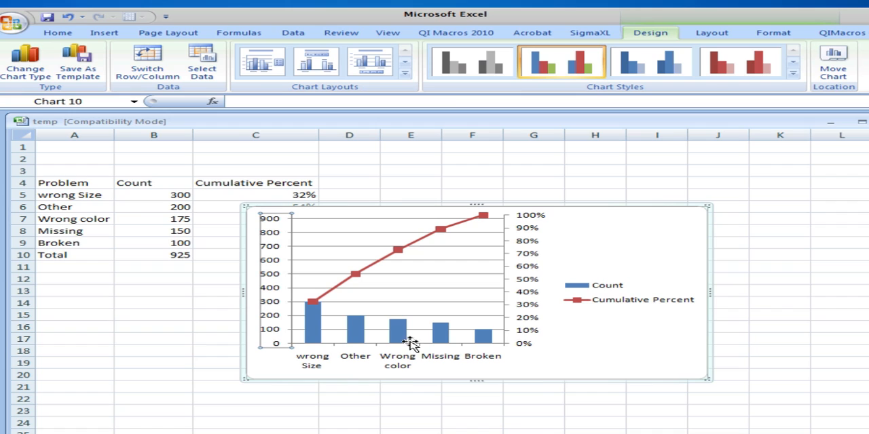
mouse_move(450, 291)
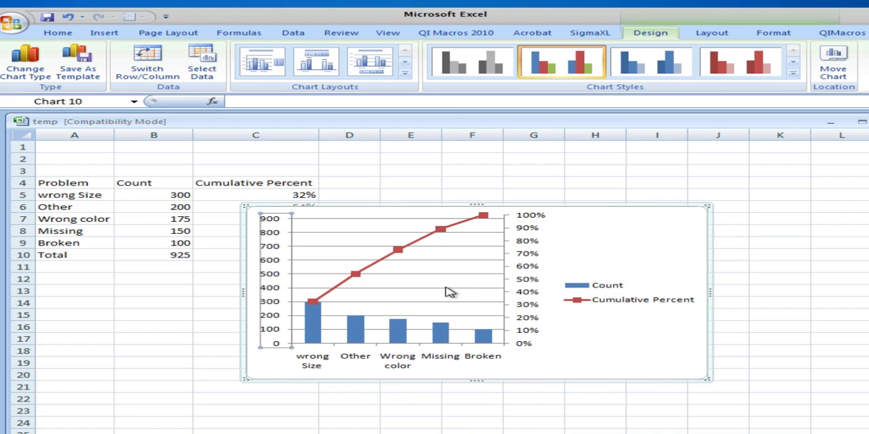
mouse_move(672, 336)
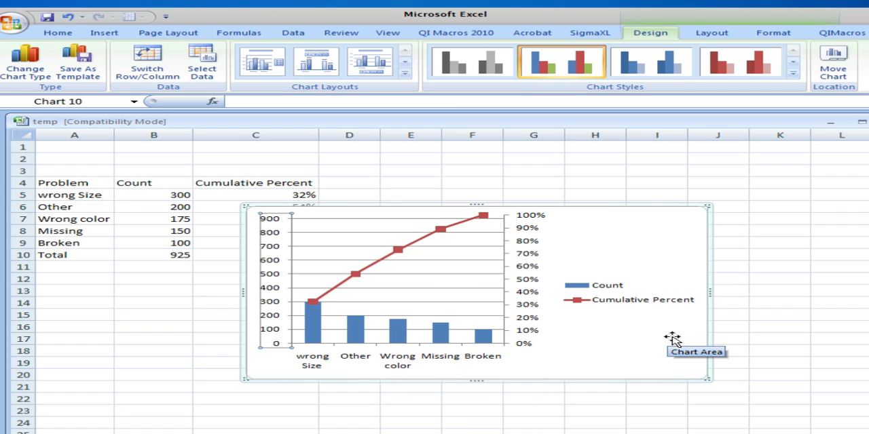